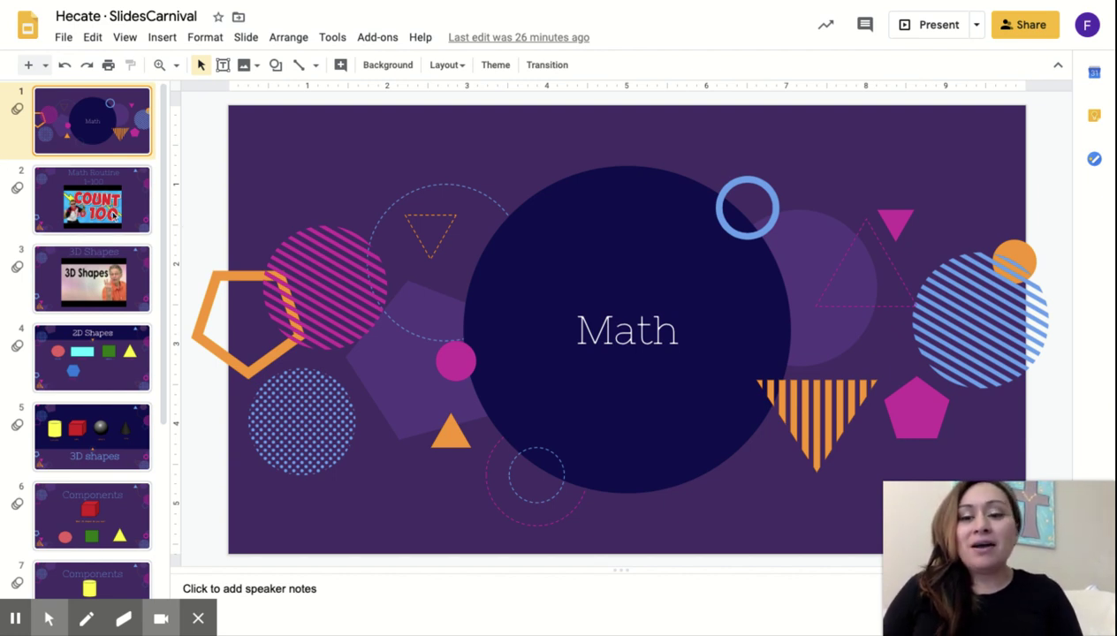
Open slide 2, 'Math Routine 1–100', with the embedded Count to 100 video.
{"action": "left_click", "coordinate": [92, 199]}
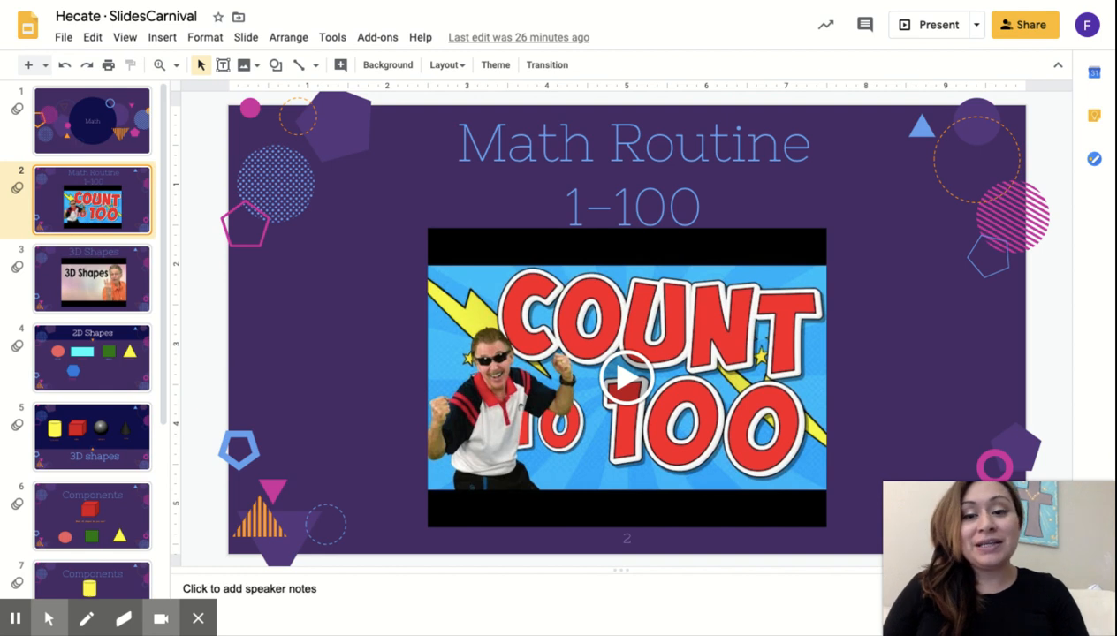
Open slide 3, '3D Shapes', with its embedded shapes video.
{"action": "left_click", "coordinate": [92, 278]}
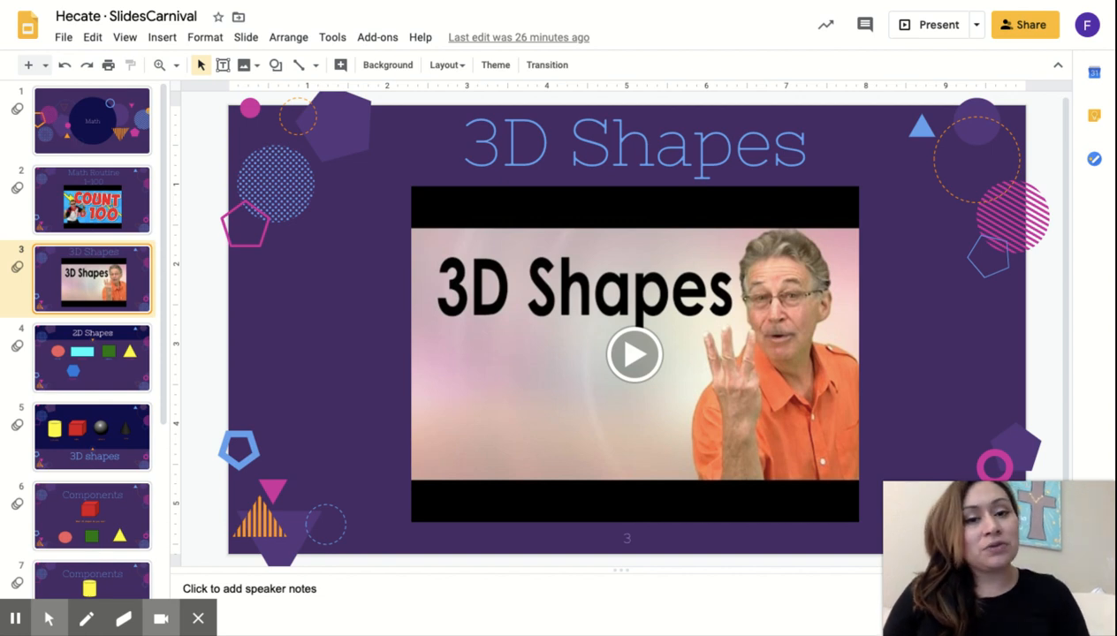
{"action": "mouse_move", "coordinate": [71, 353]}
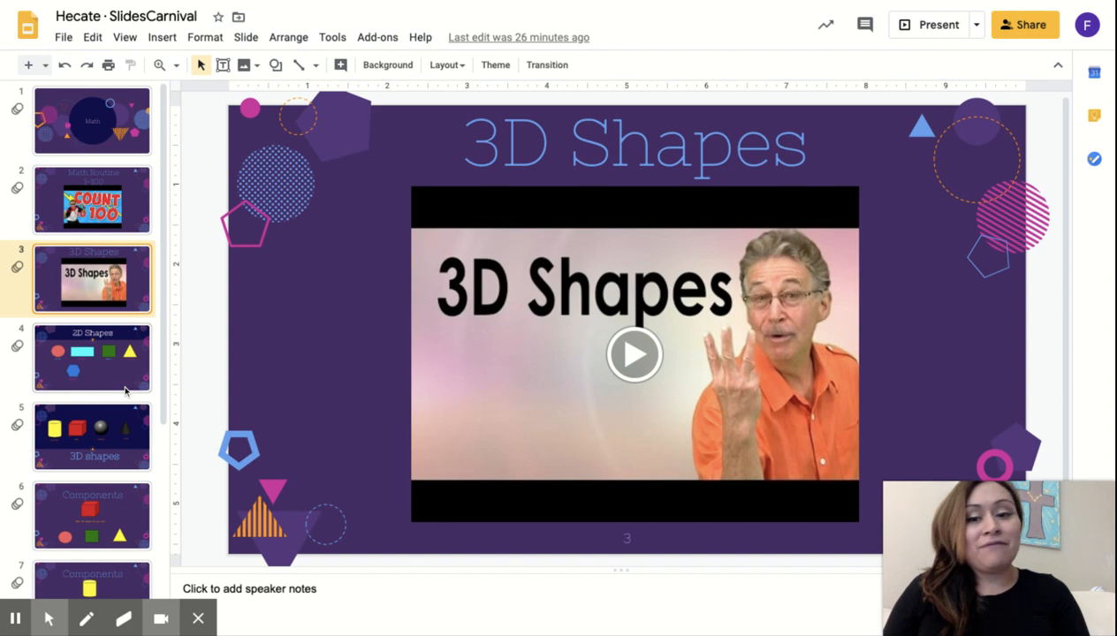
Open slide 4, '2D Shapes', showing the labeled circle, rectangle, square, triangle and hexagon.
{"action": "left_click", "coordinate": [92, 357]}
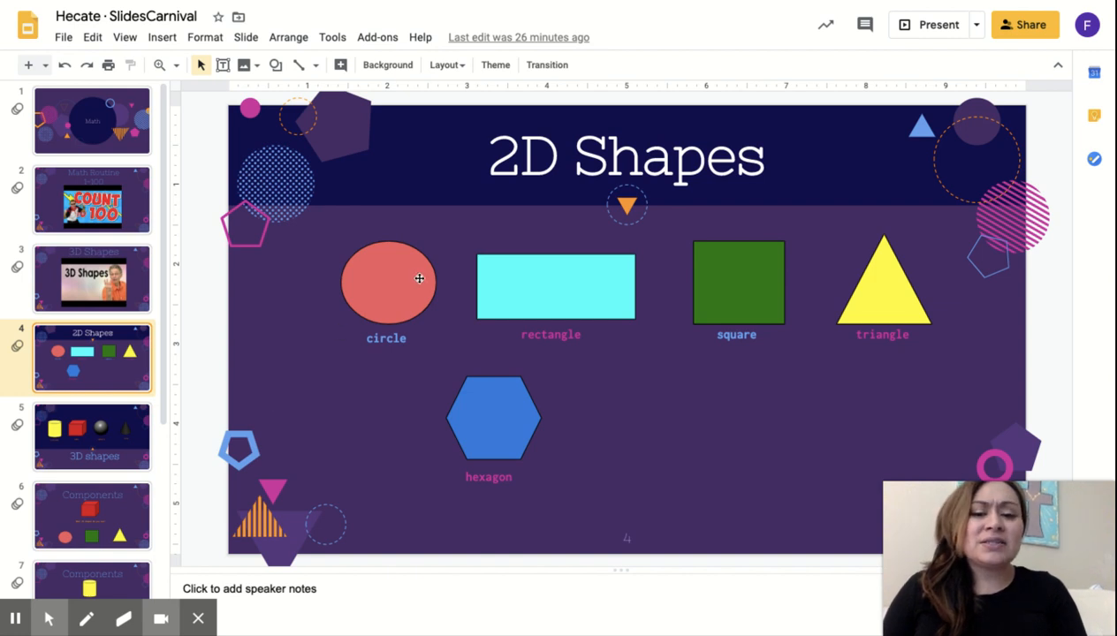
{"action": "mouse_move", "coordinate": [396, 261]}
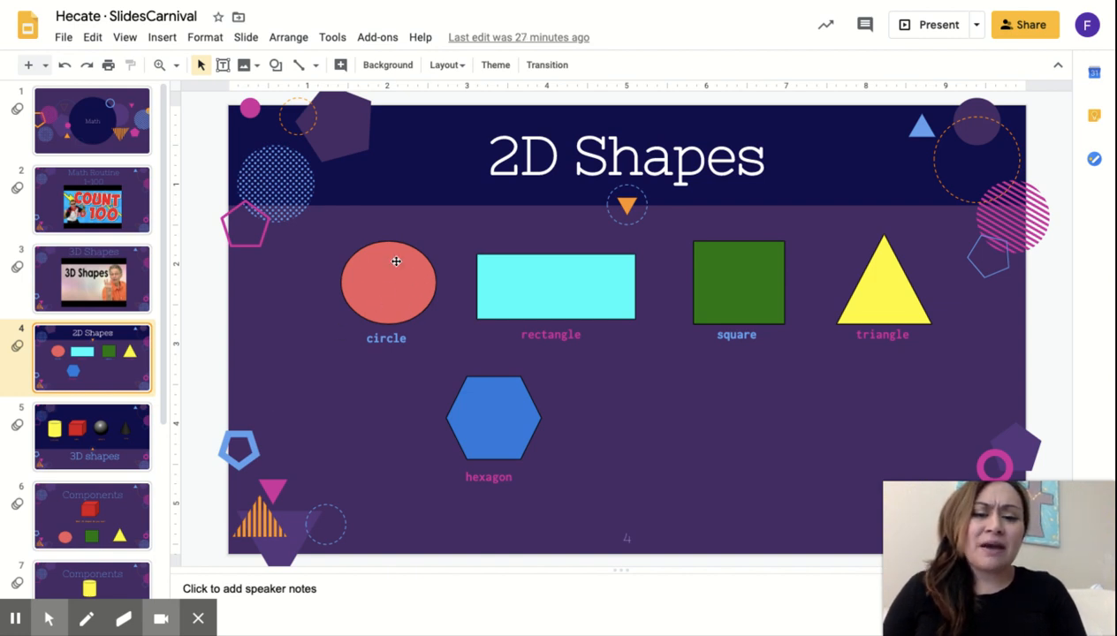
{"action": "mouse_move", "coordinate": [390, 306]}
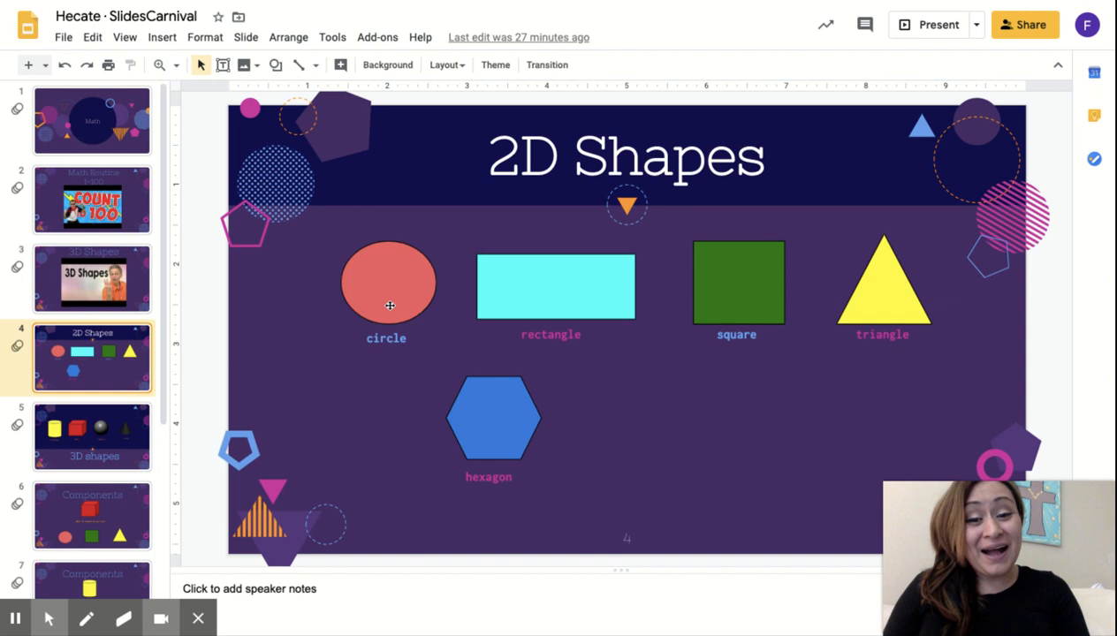
{"action": "mouse_move", "coordinate": [372, 281]}
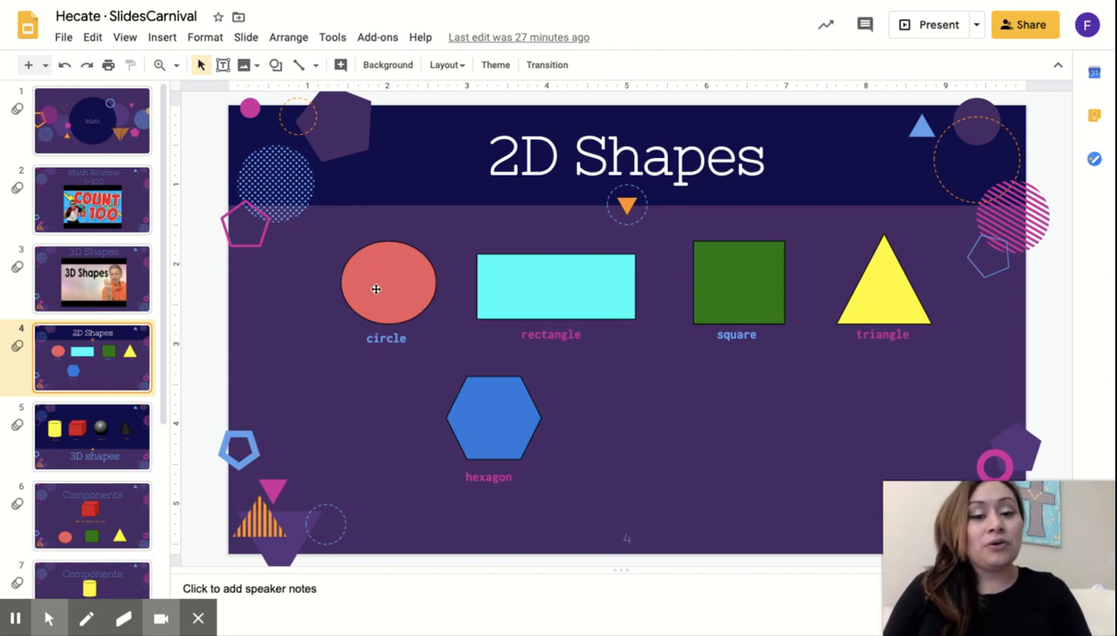
{"action": "mouse_move", "coordinate": [608, 314]}
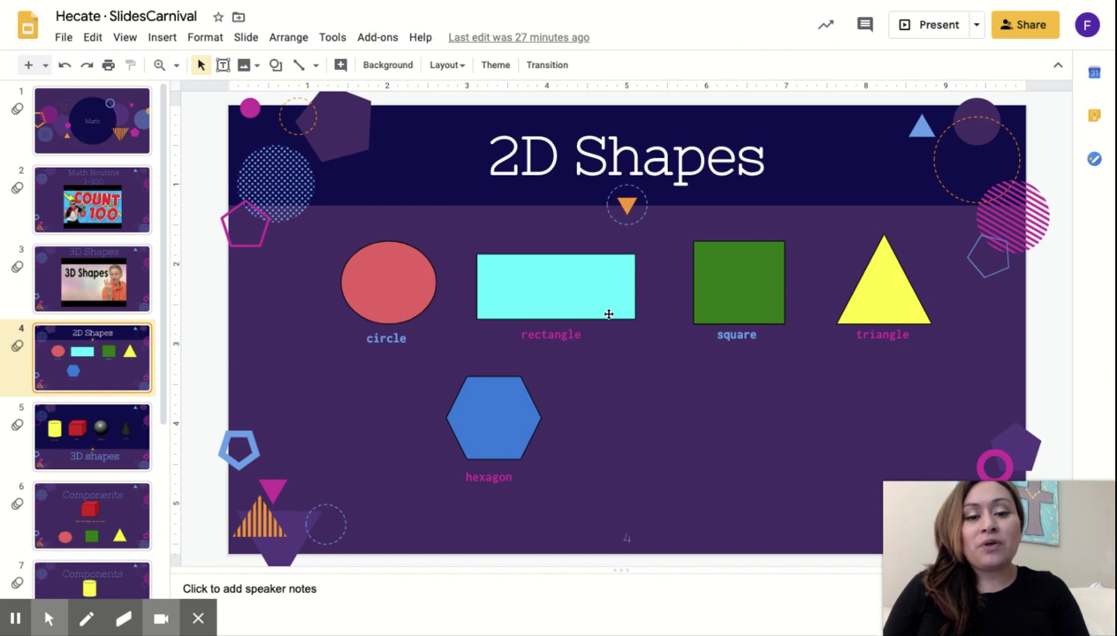
{"action": "mouse_move", "coordinate": [621, 306]}
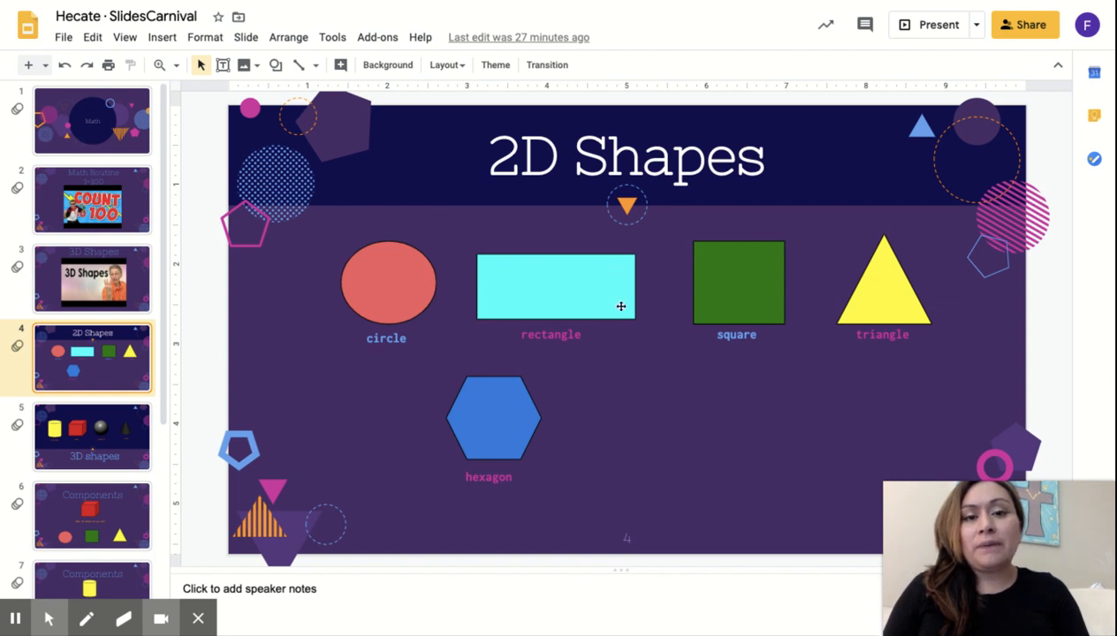
{"action": "mouse_move", "coordinate": [534, 292]}
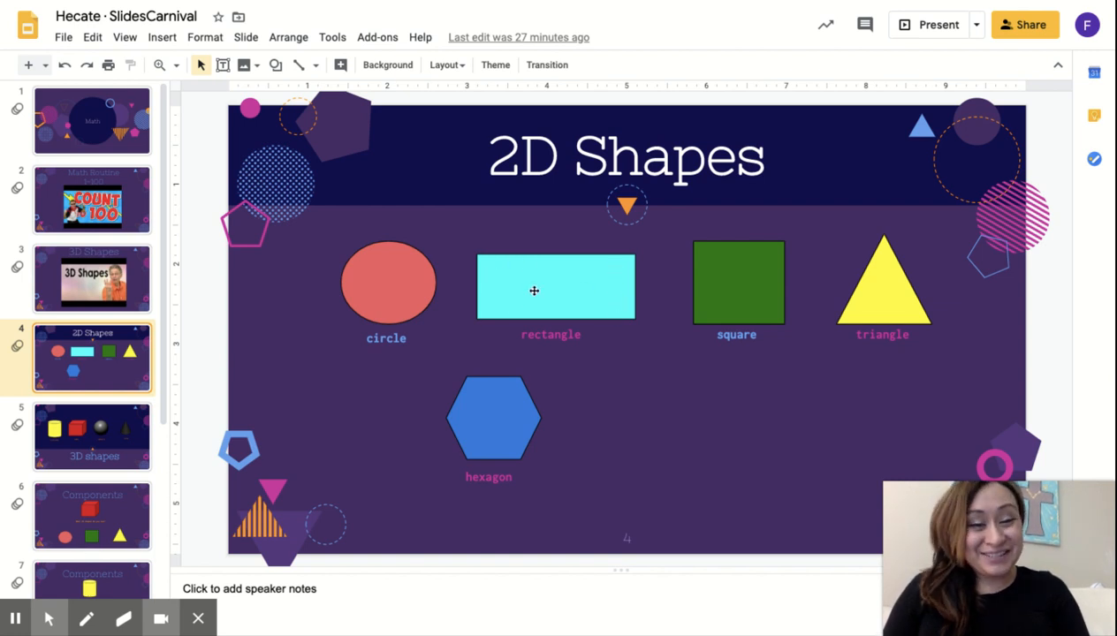
{"action": "mouse_move", "coordinate": [603, 265]}
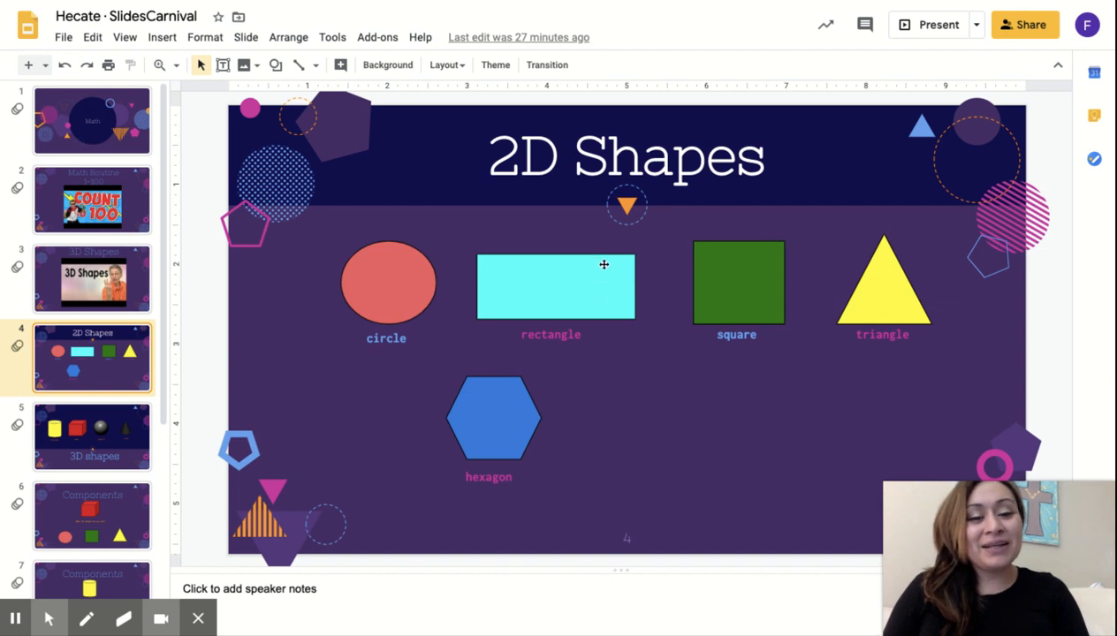
{"action": "mouse_move", "coordinate": [773, 287]}
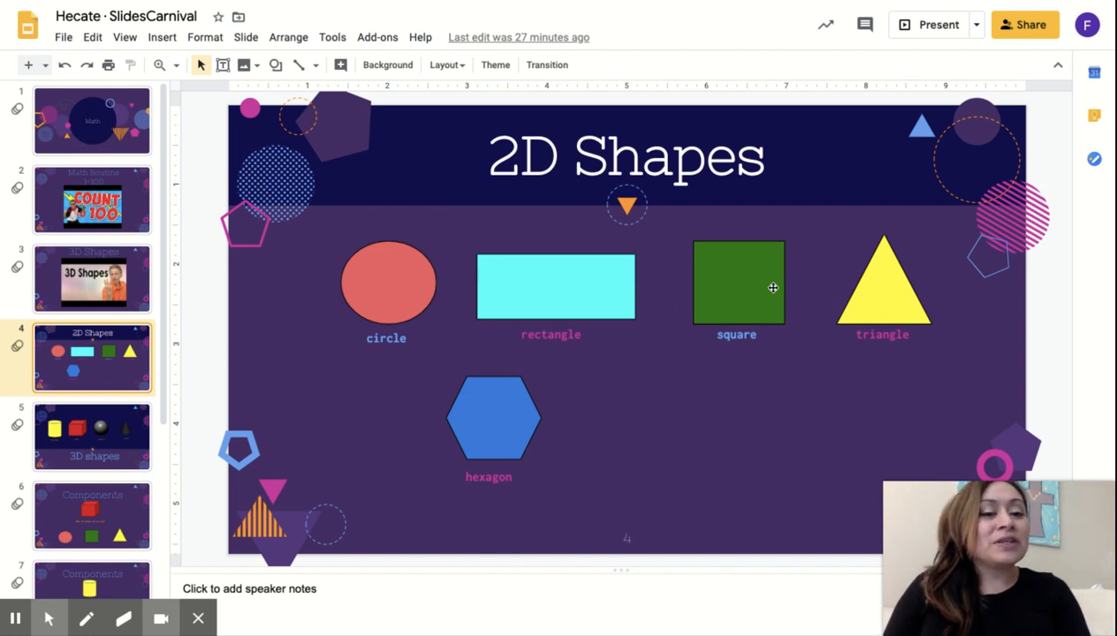
{"action": "mouse_move", "coordinate": [749, 255]}
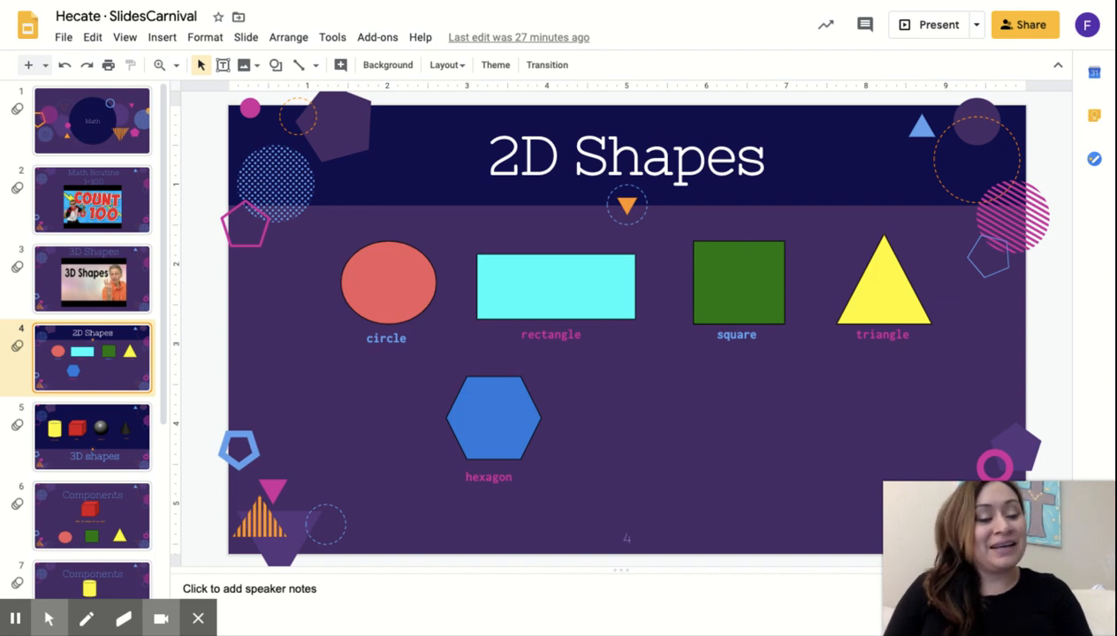
{"action": "mouse_move", "coordinate": [877, 276]}
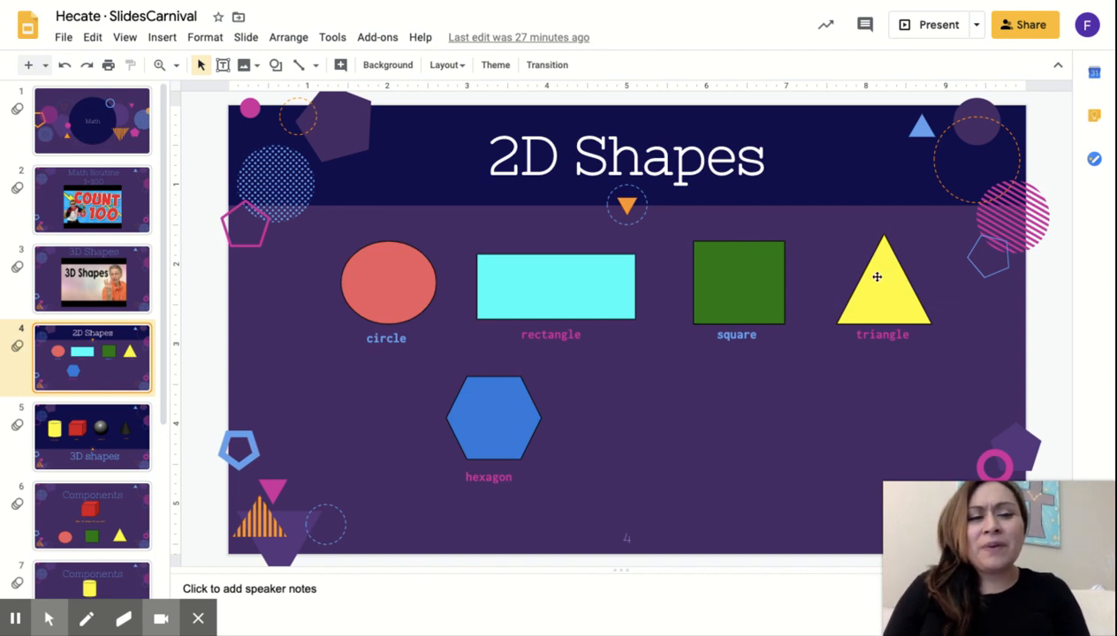
{"action": "mouse_move", "coordinate": [900, 274]}
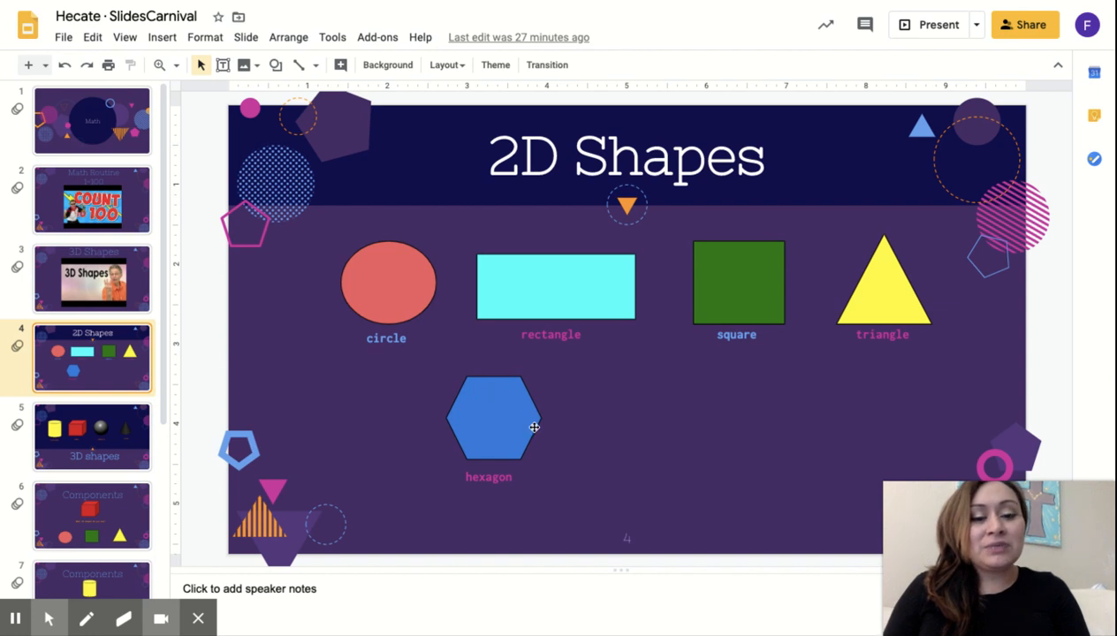
{"action": "mouse_move", "coordinate": [484, 416]}
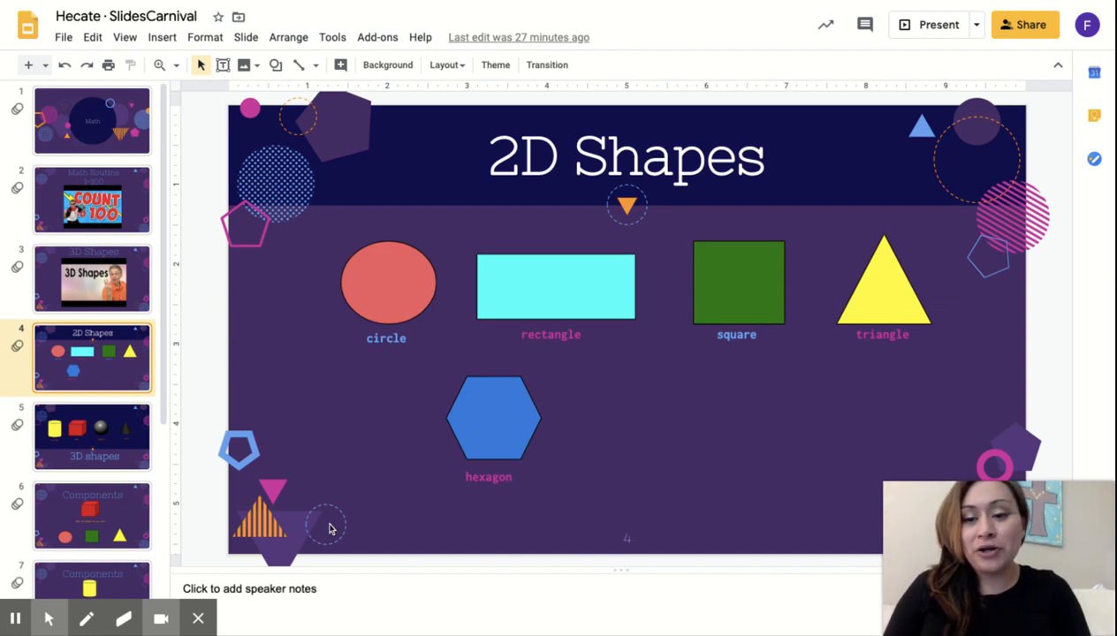
View the slide 5 3D shapes examples, then open slide 6, 'Components' with the red cube.
{"action": "left_click", "coordinate": [92, 435]}
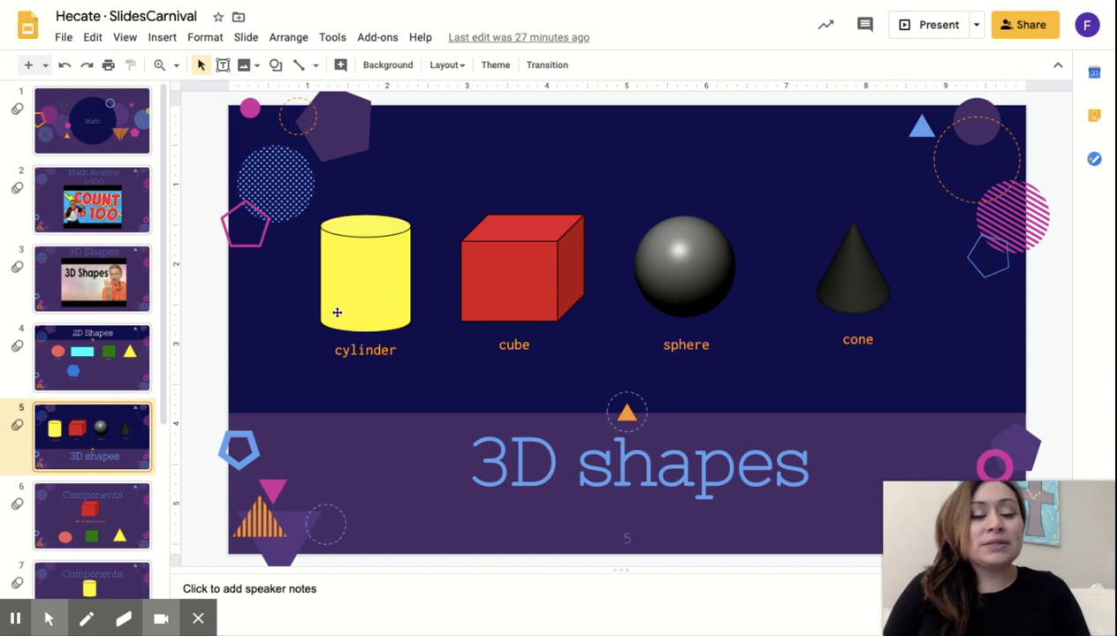
{"action": "mouse_move", "coordinate": [369, 292]}
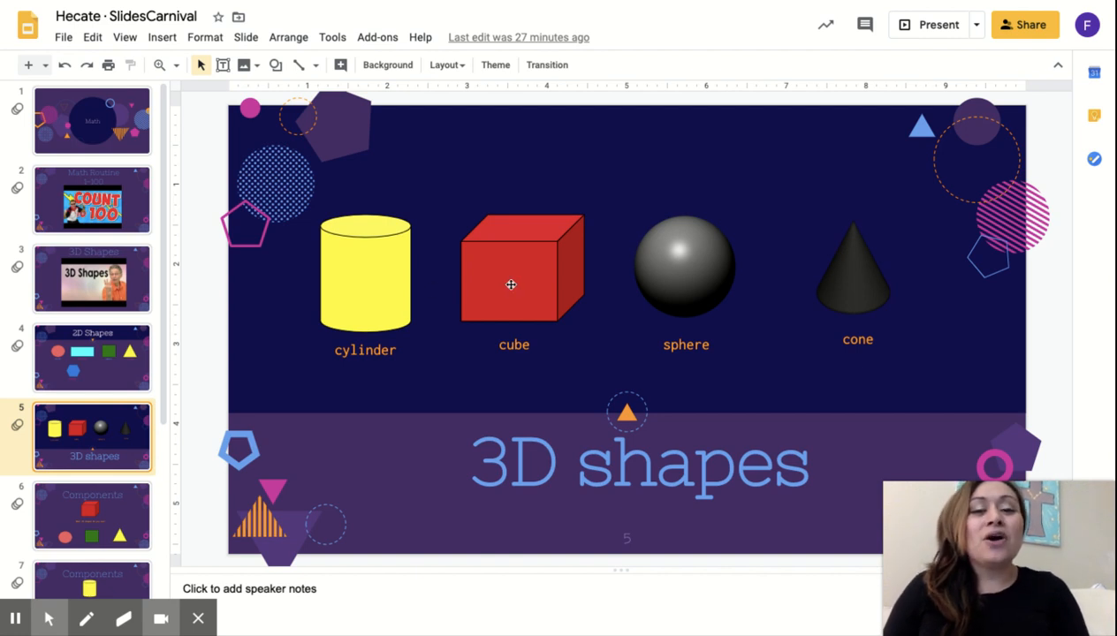
{"action": "mouse_move", "coordinate": [537, 234]}
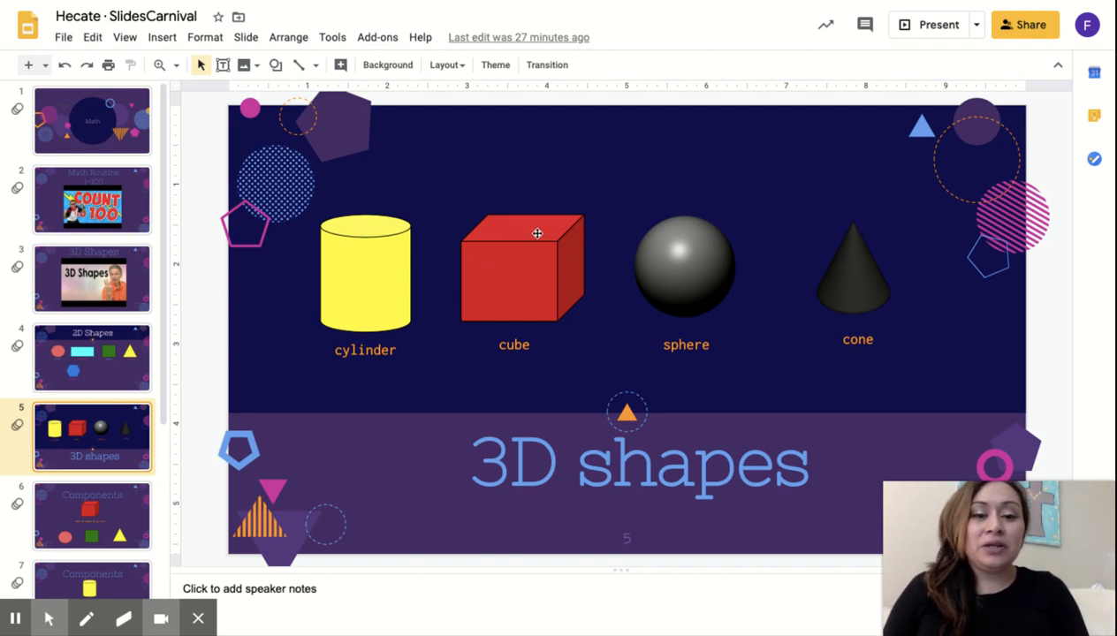
{"action": "mouse_move", "coordinate": [560, 304]}
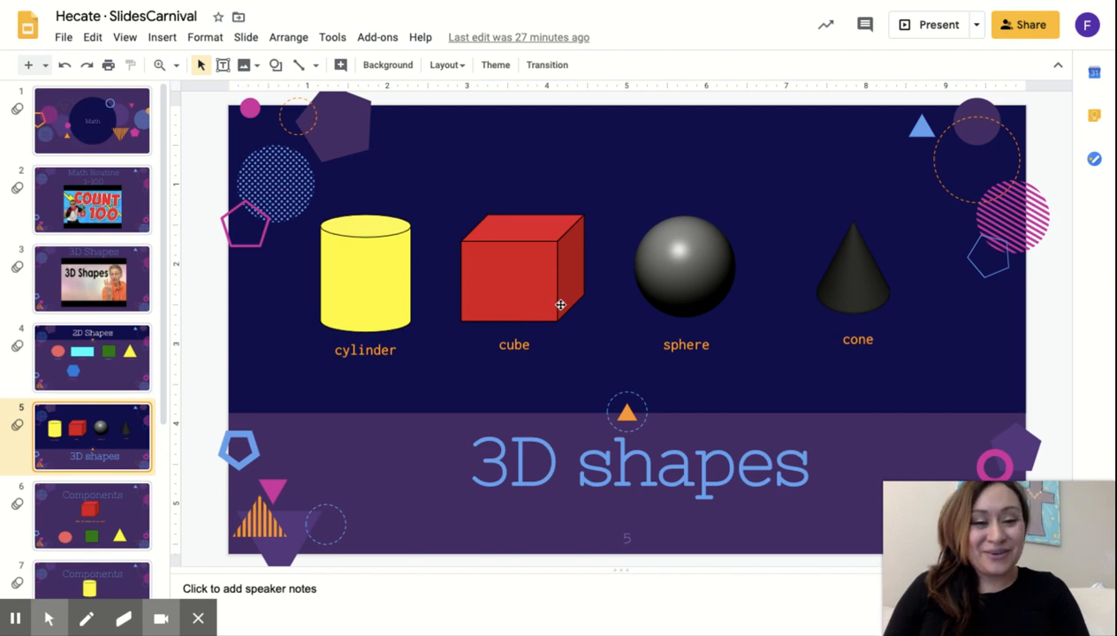
{"action": "mouse_move", "coordinate": [568, 275]}
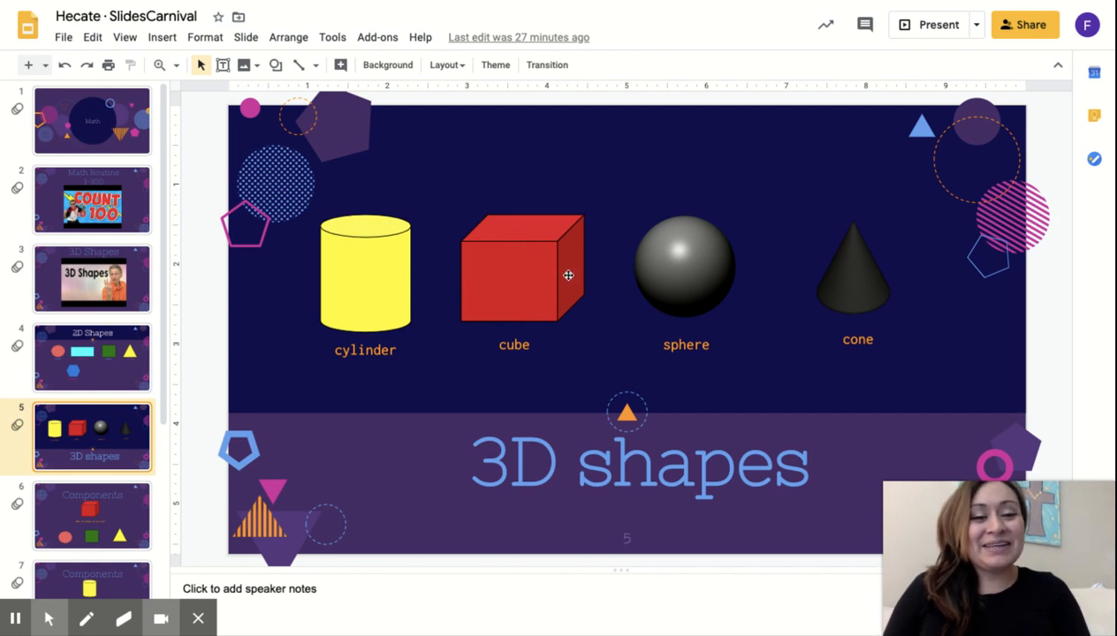
{"action": "mouse_move", "coordinate": [698, 243]}
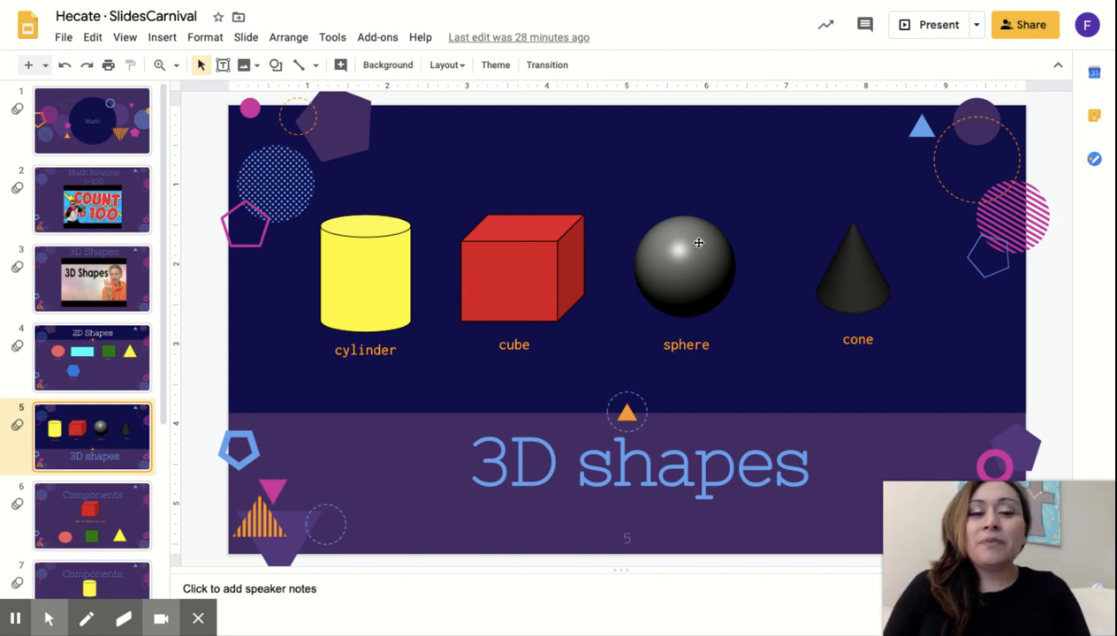
{"action": "mouse_move", "coordinate": [712, 242]}
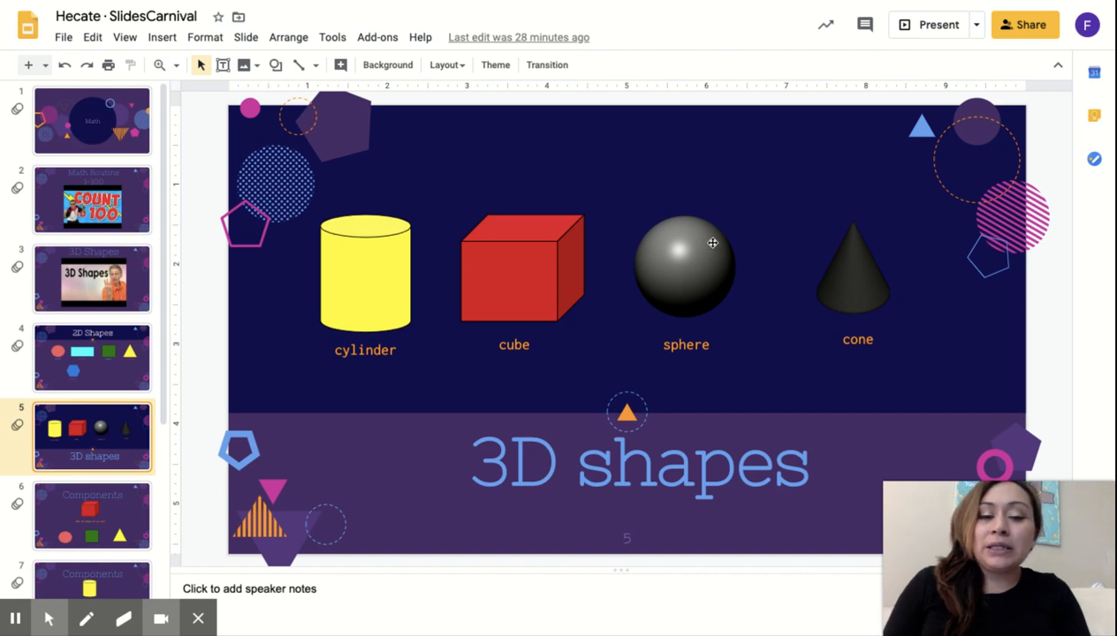
{"action": "mouse_move", "coordinate": [665, 257]}
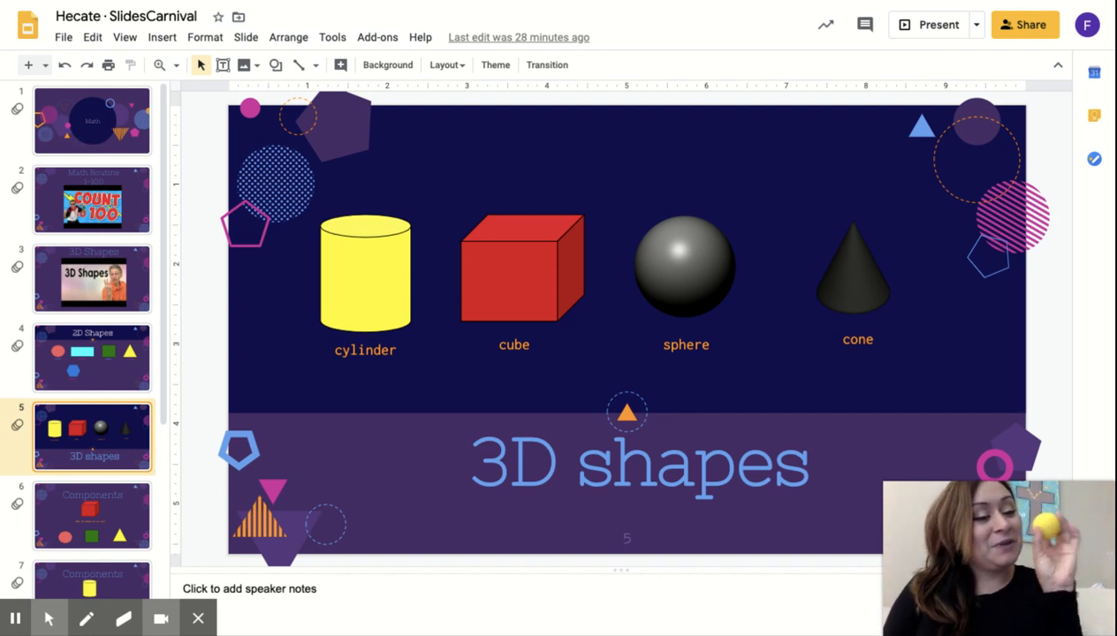
{"action": "mouse_move", "coordinate": [856, 271]}
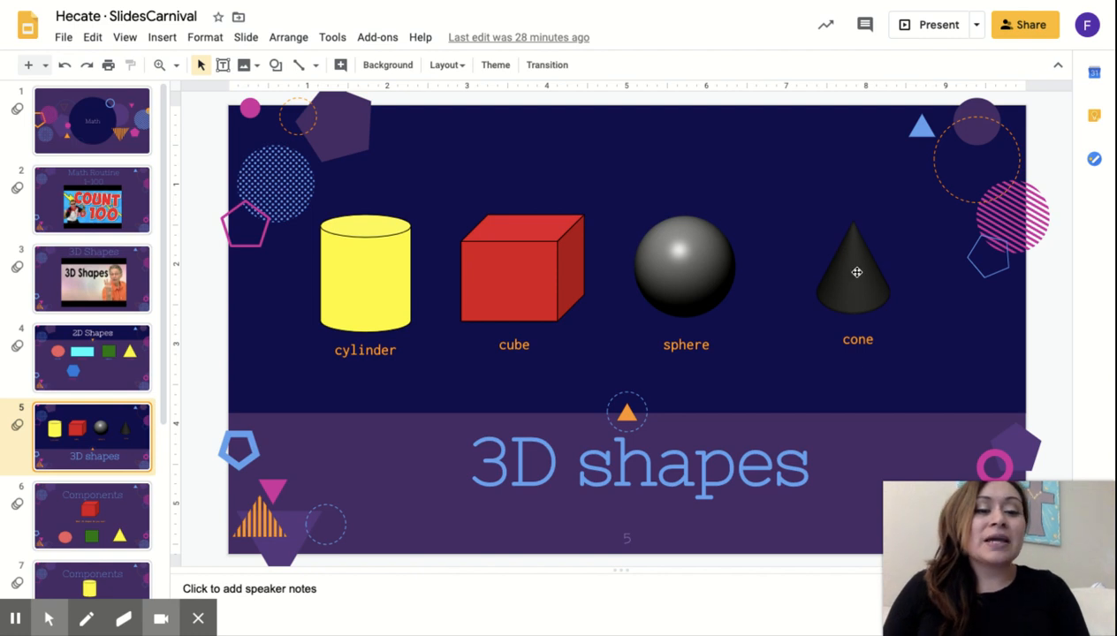
{"action": "mouse_move", "coordinate": [832, 306]}
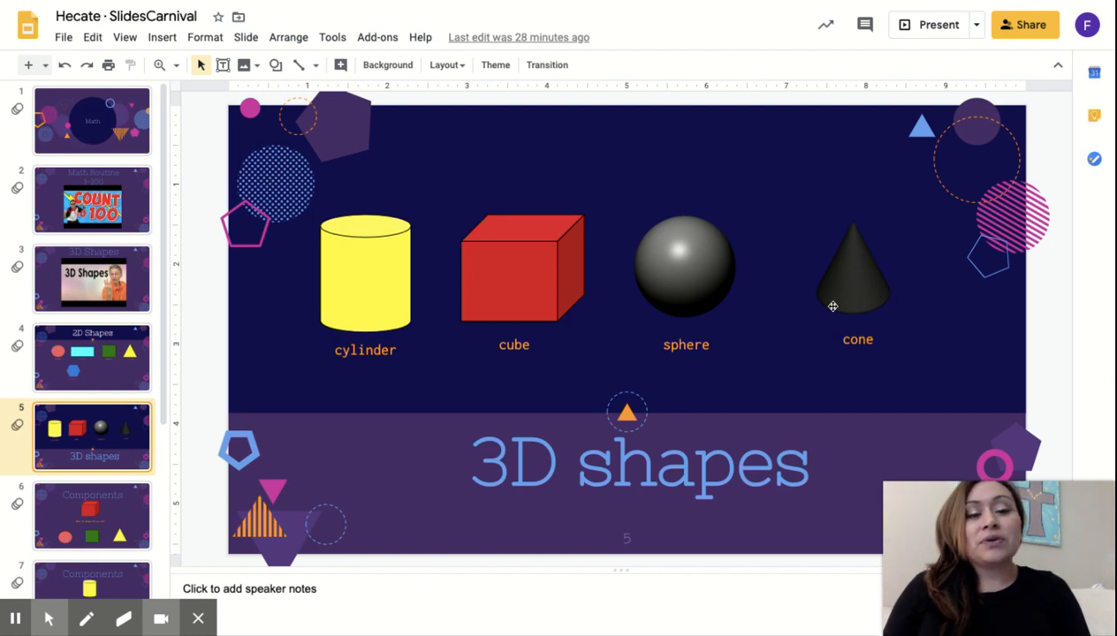
{"action": "mouse_move", "coordinate": [831, 306]}
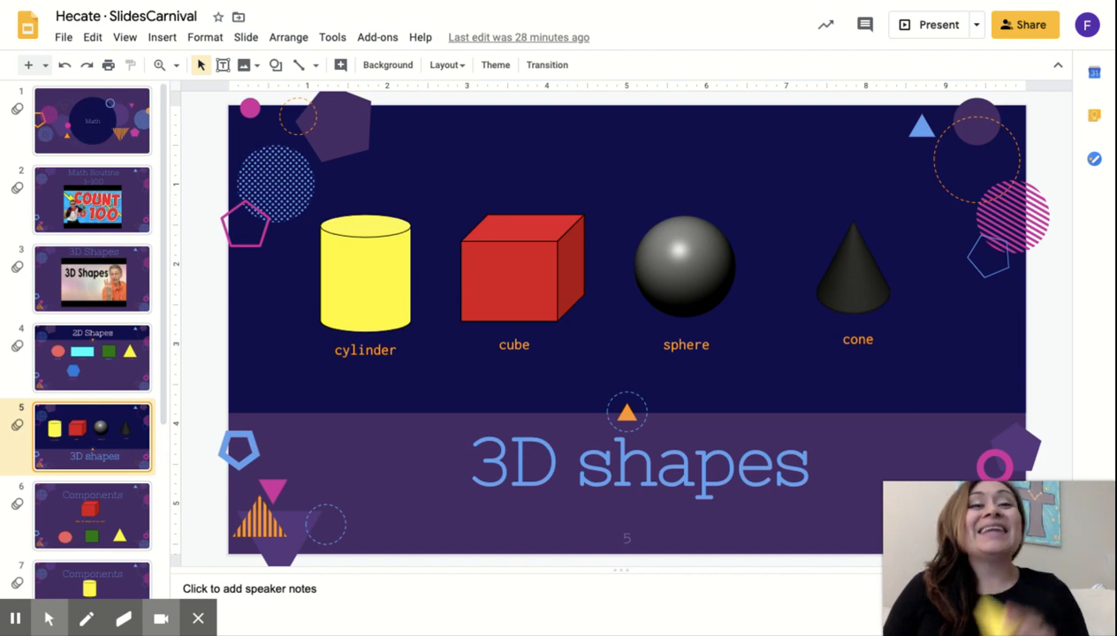
{"action": "mouse_move", "coordinate": [841, 308]}
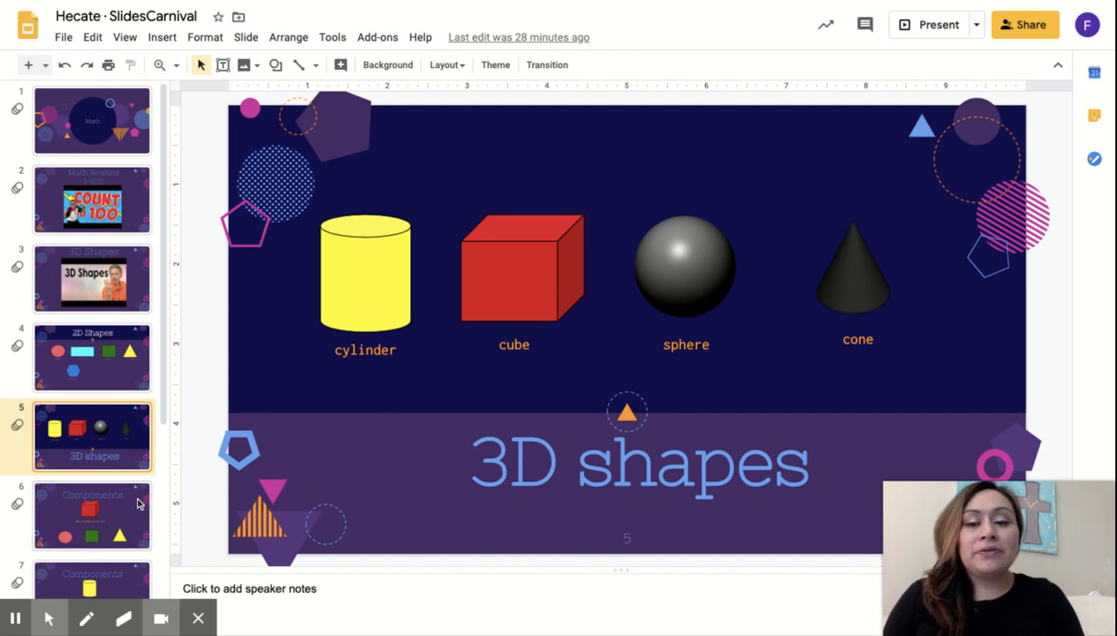
{"action": "left_click", "coordinate": [92, 515]}
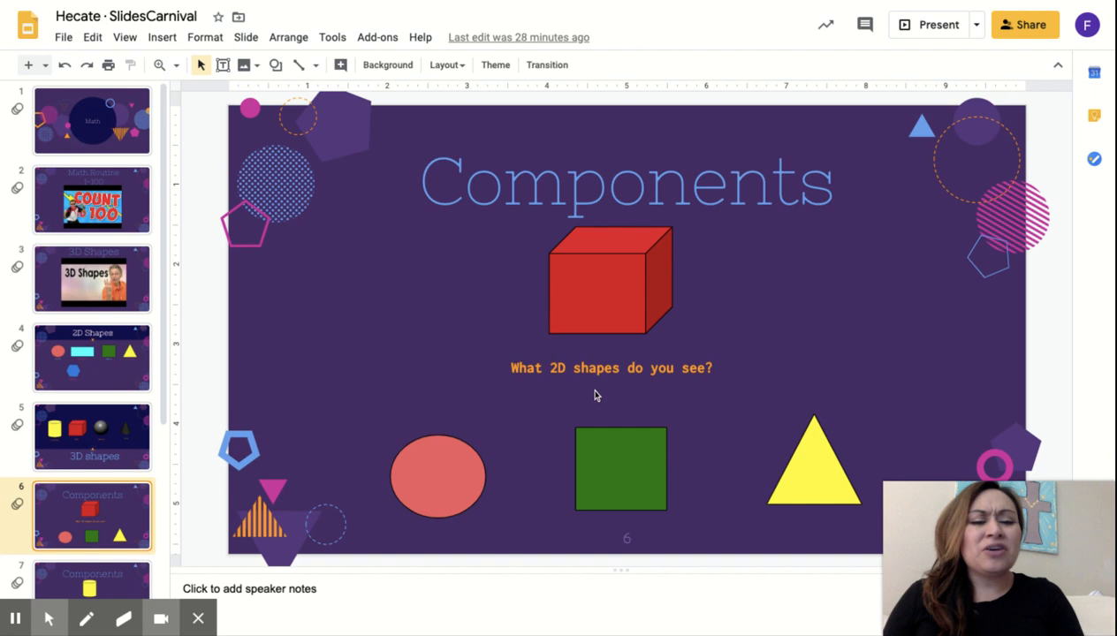
{"action": "mouse_move", "coordinate": [692, 406]}
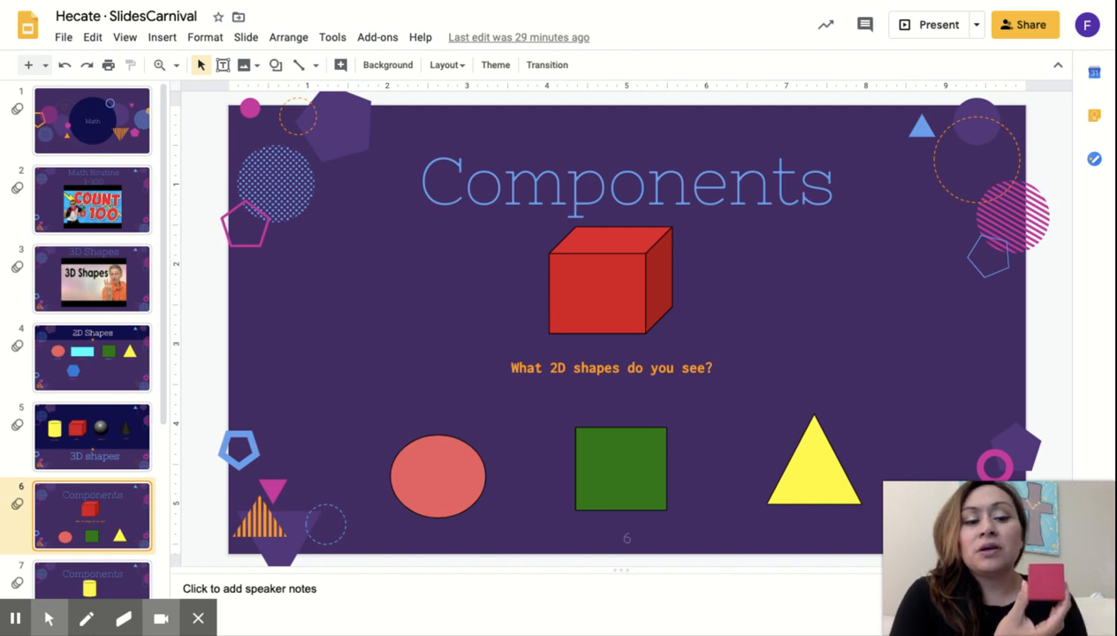
{"action": "mouse_move", "coordinate": [473, 488]}
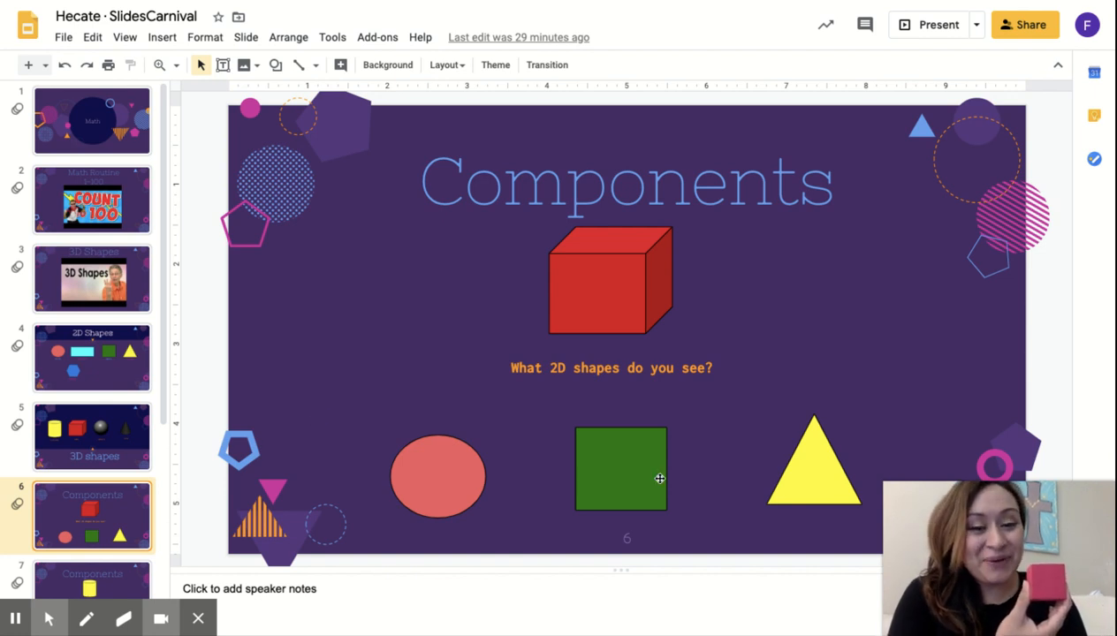
{"action": "mouse_move", "coordinate": [642, 474]}
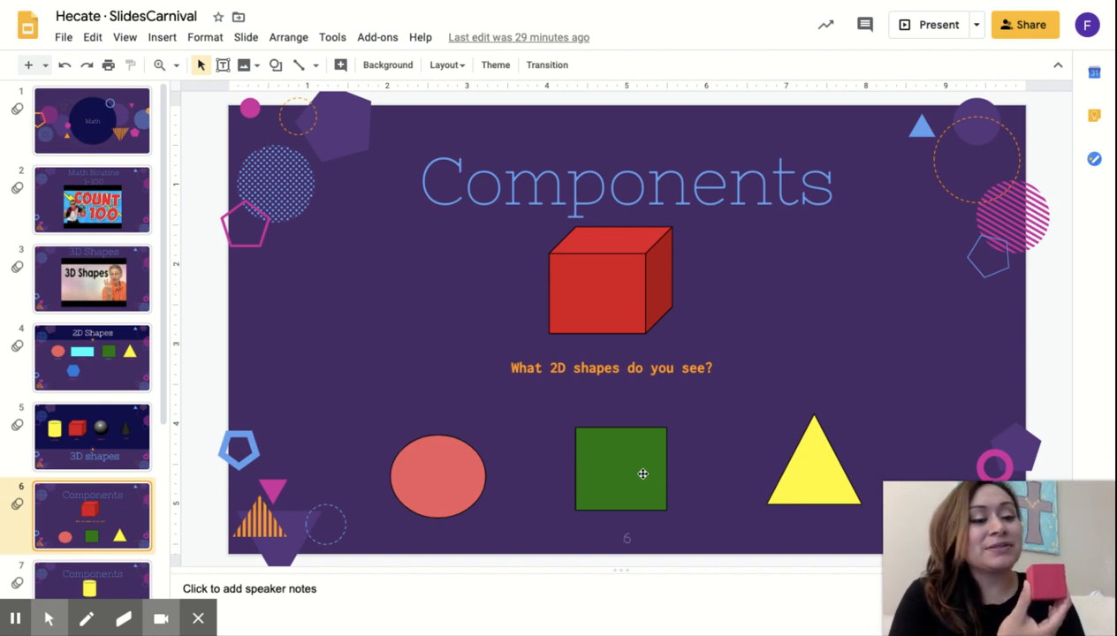
{"action": "mouse_move", "coordinate": [579, 428]}
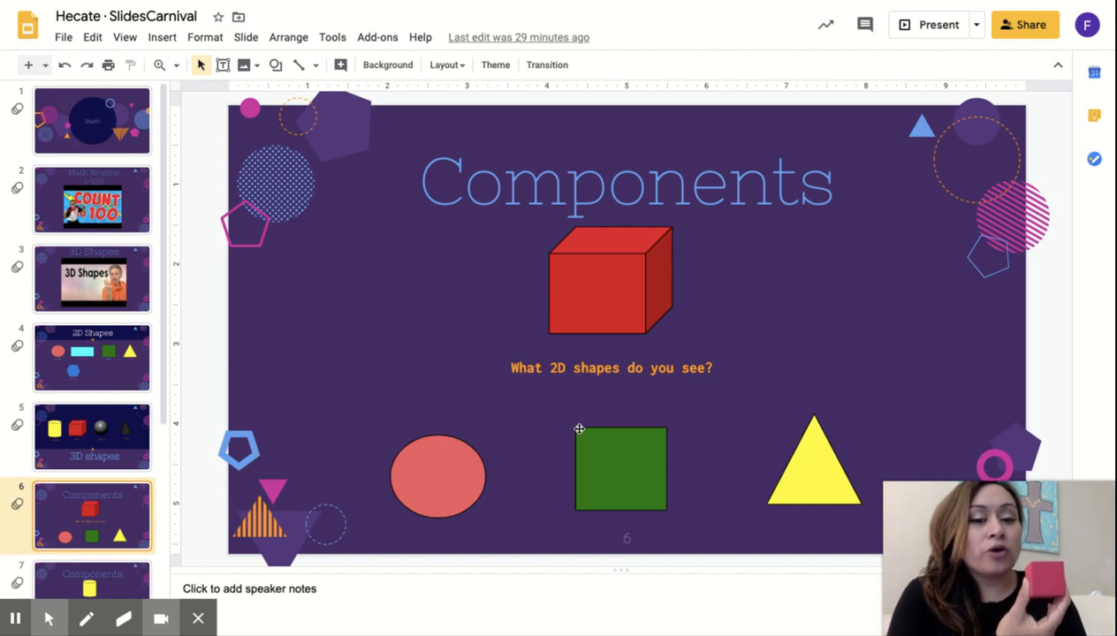
{"action": "mouse_move", "coordinate": [579, 429]}
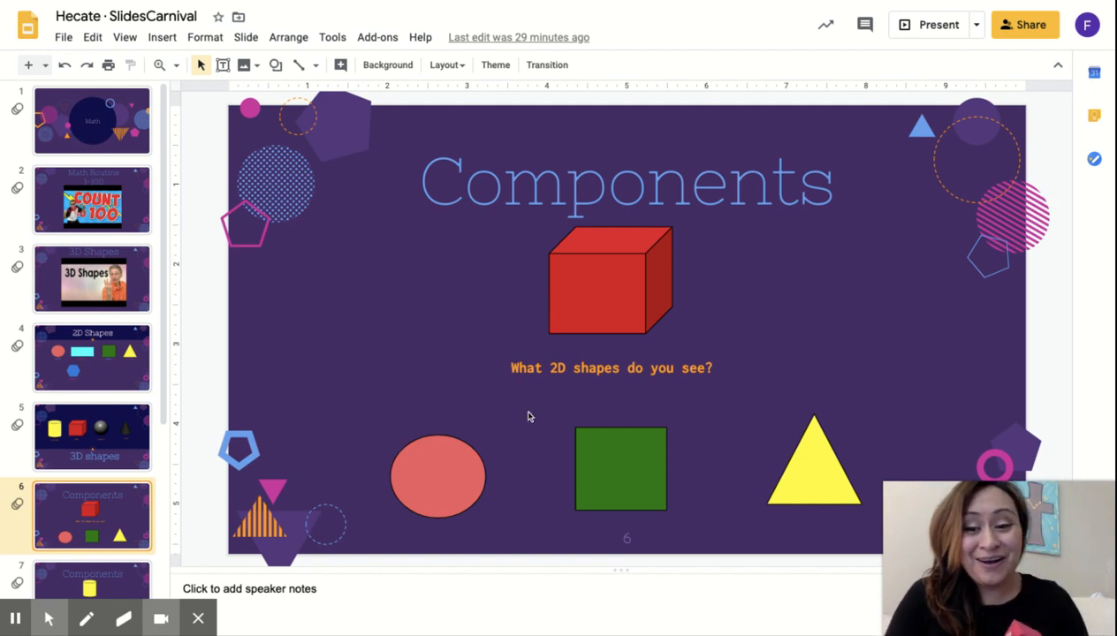
{"action": "scroll", "scroll_direction": "down", "scroll_amount": 3}
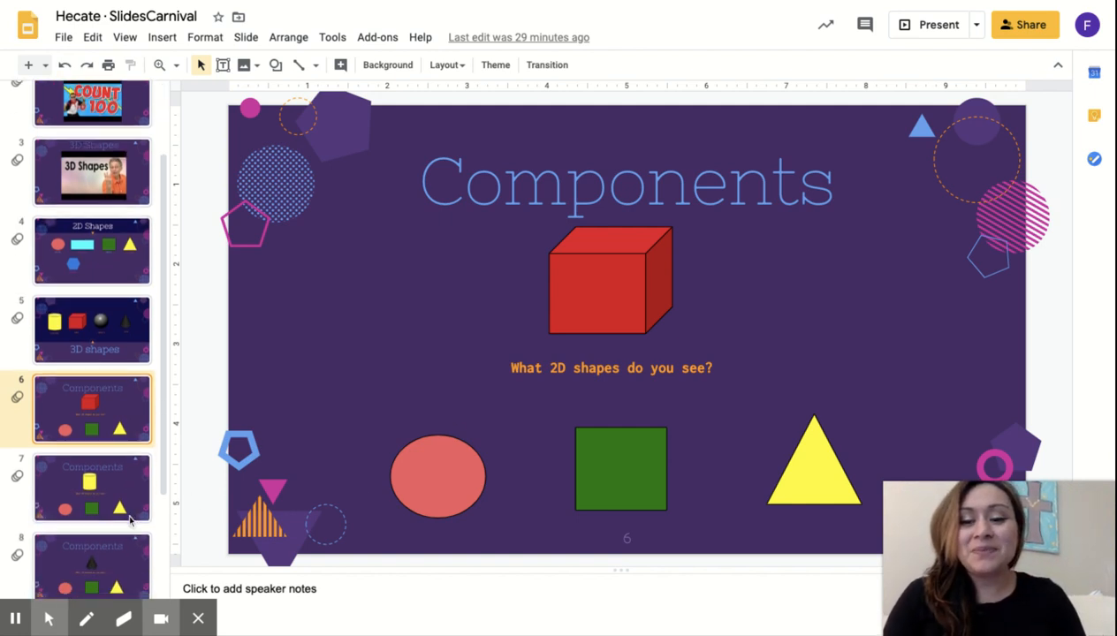
Open slide 7, the Components slide with the yellow cylinder above oval, square and triangle.
{"action": "left_click", "coordinate": [92, 487]}
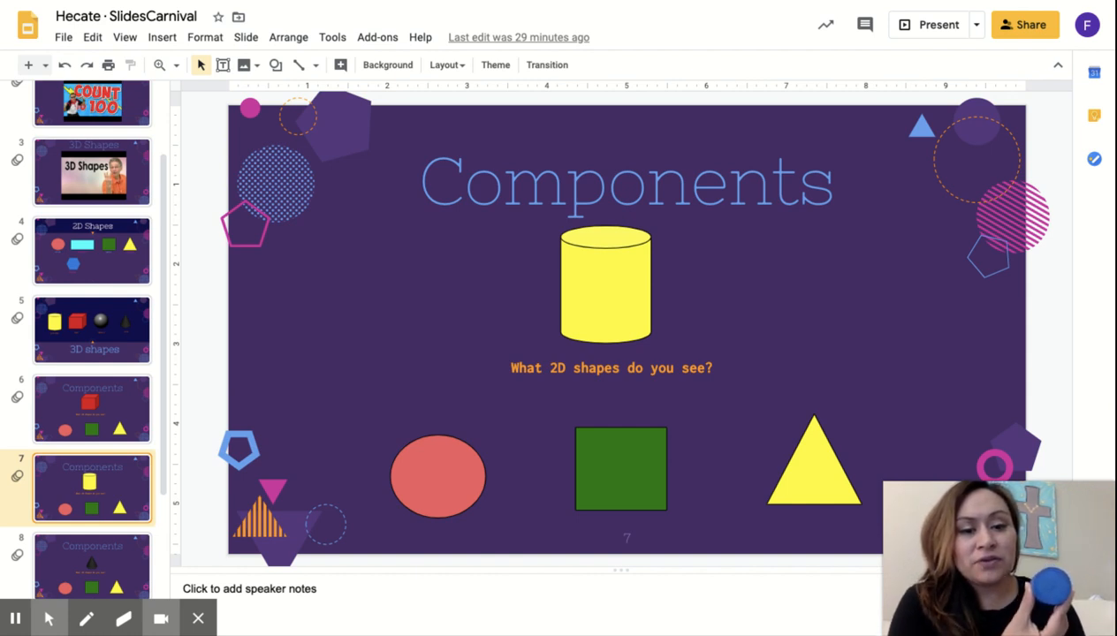
{"action": "mouse_move", "coordinate": [593, 227]}
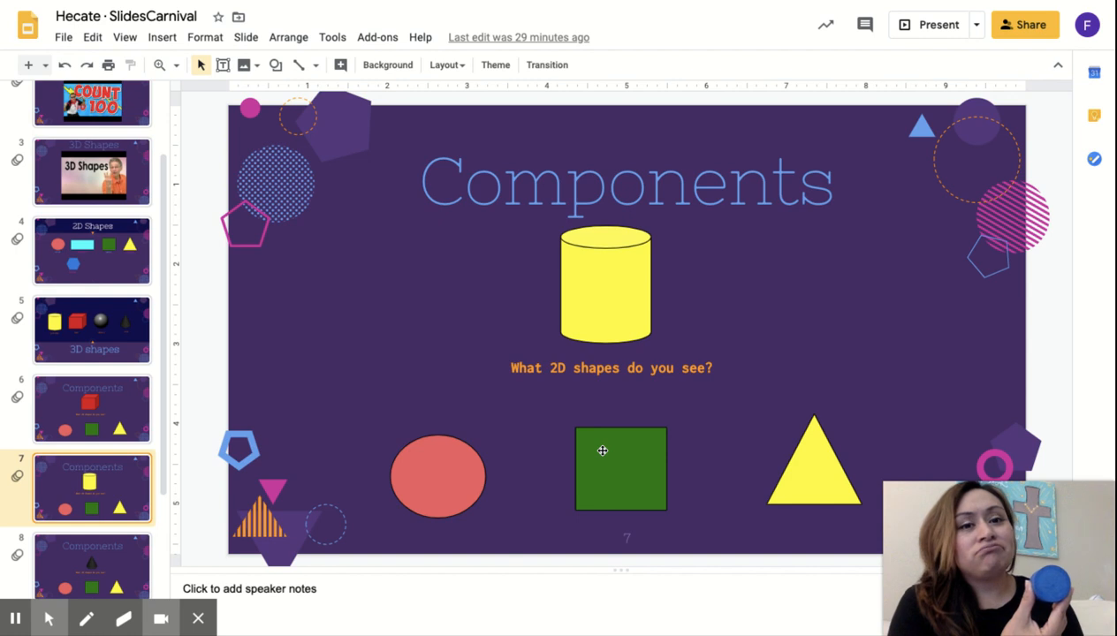
{"action": "mouse_move", "coordinate": [826, 429]}
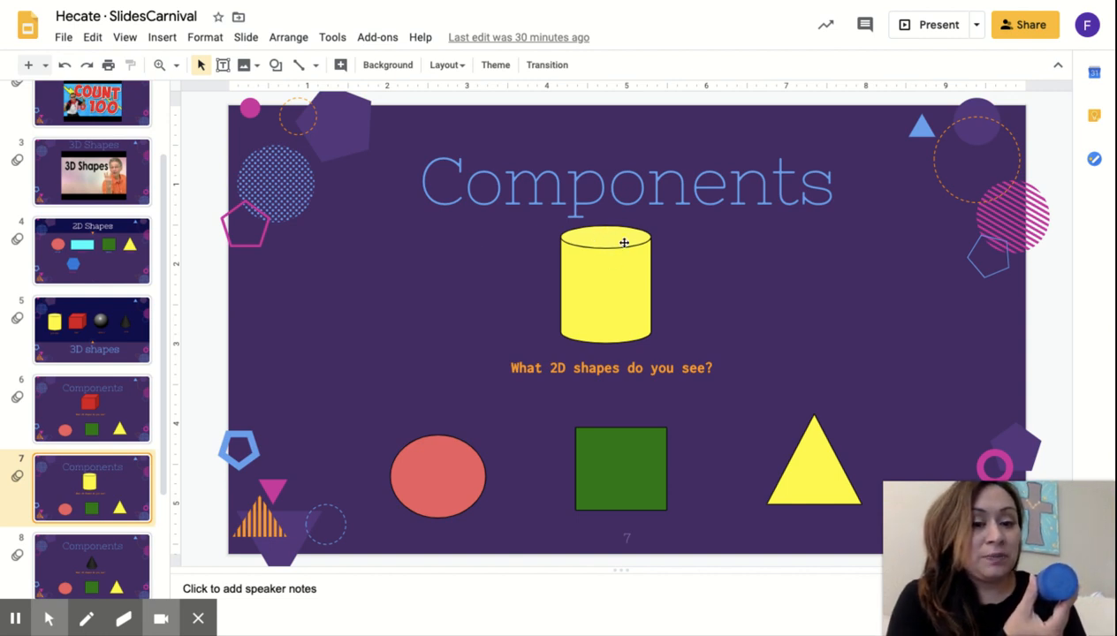
{"action": "mouse_move", "coordinate": [466, 477]}
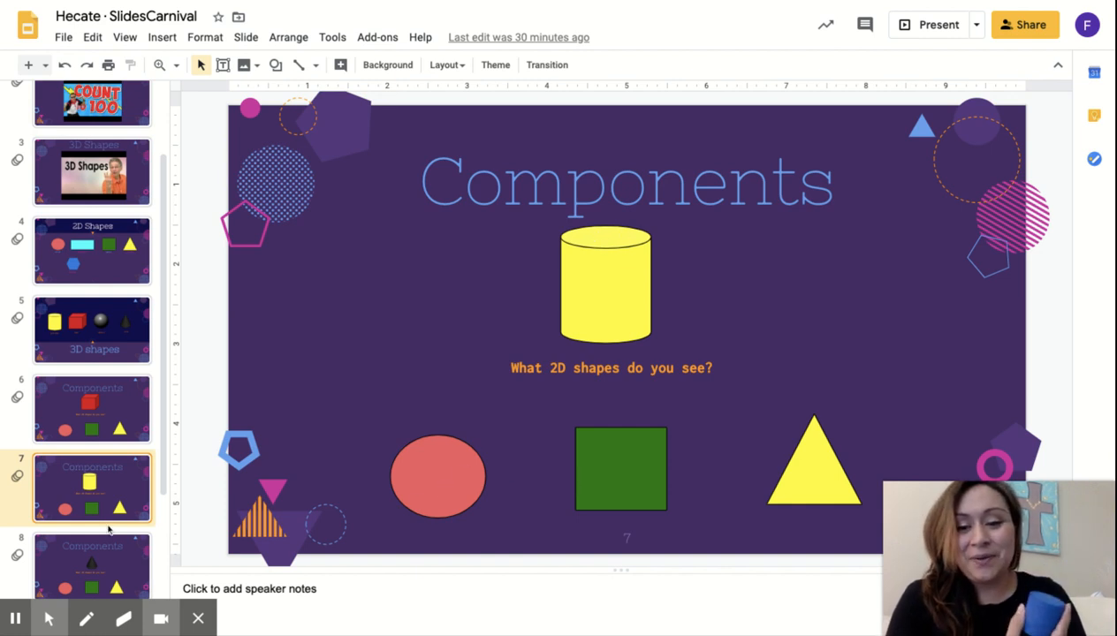
Open slide 8, the Components slide with the black cone above oval, square and triangle.
{"action": "left_click", "coordinate": [92, 565]}
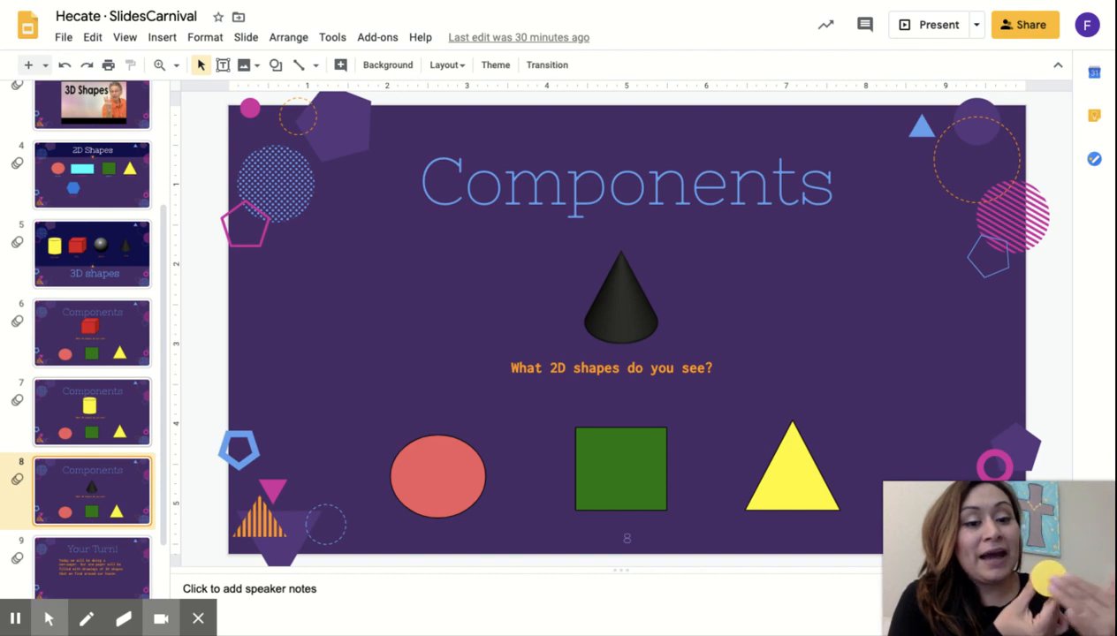
{"action": "mouse_move", "coordinate": [141, 402]}
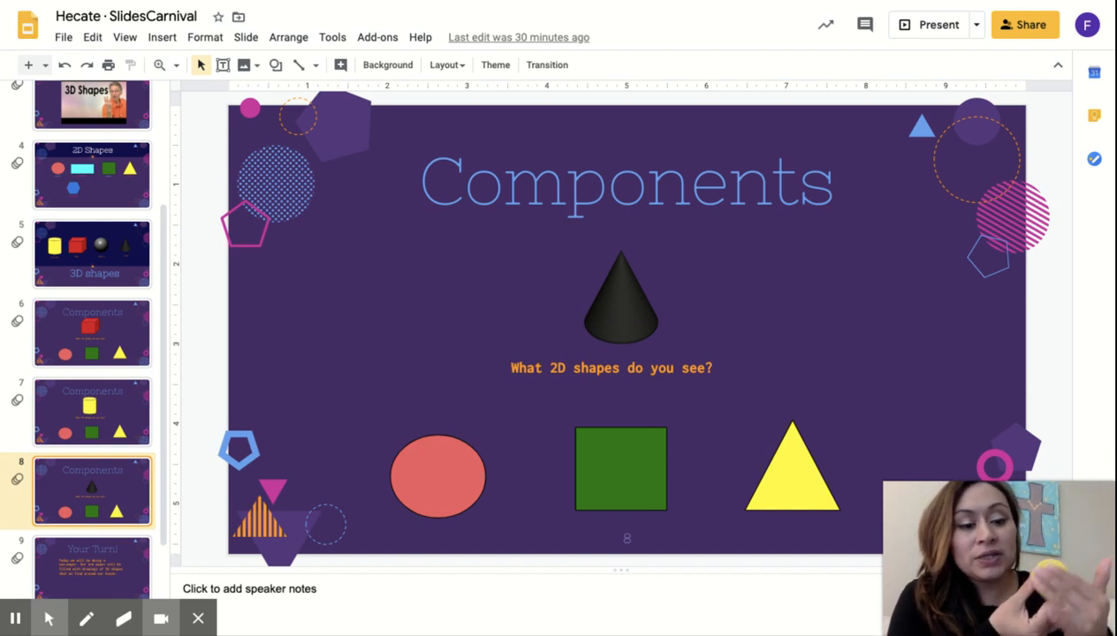
{"action": "mouse_move", "coordinate": [778, 294]}
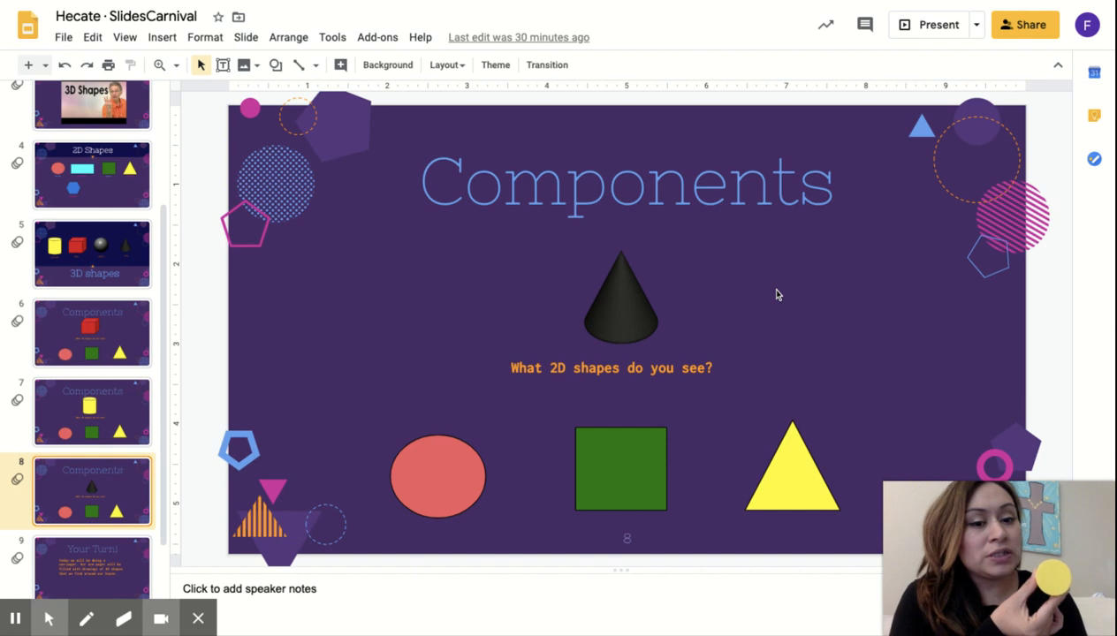
{"action": "mouse_move", "coordinate": [803, 493]}
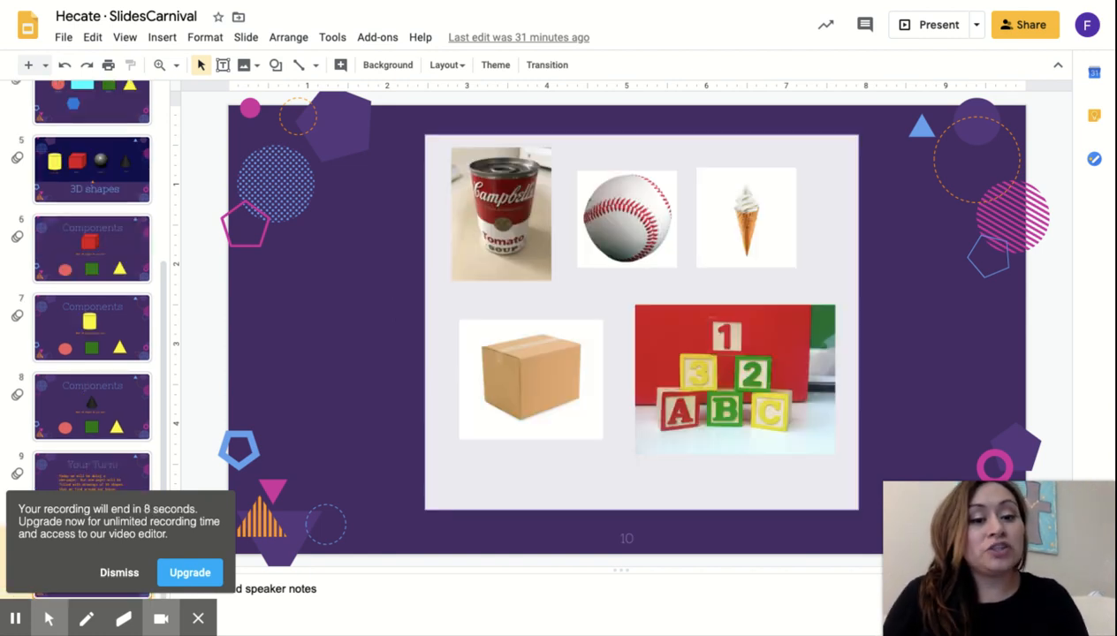
{"action": "mouse_move", "coordinate": [609, 348]}
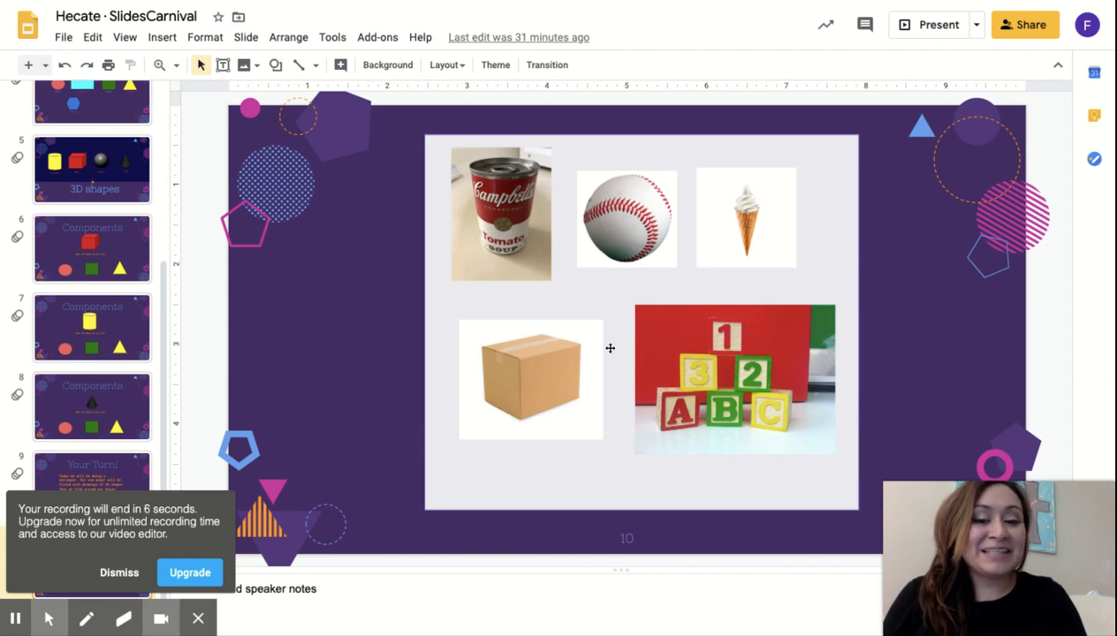
{"action": "mouse_move", "coordinate": [706, 258]}
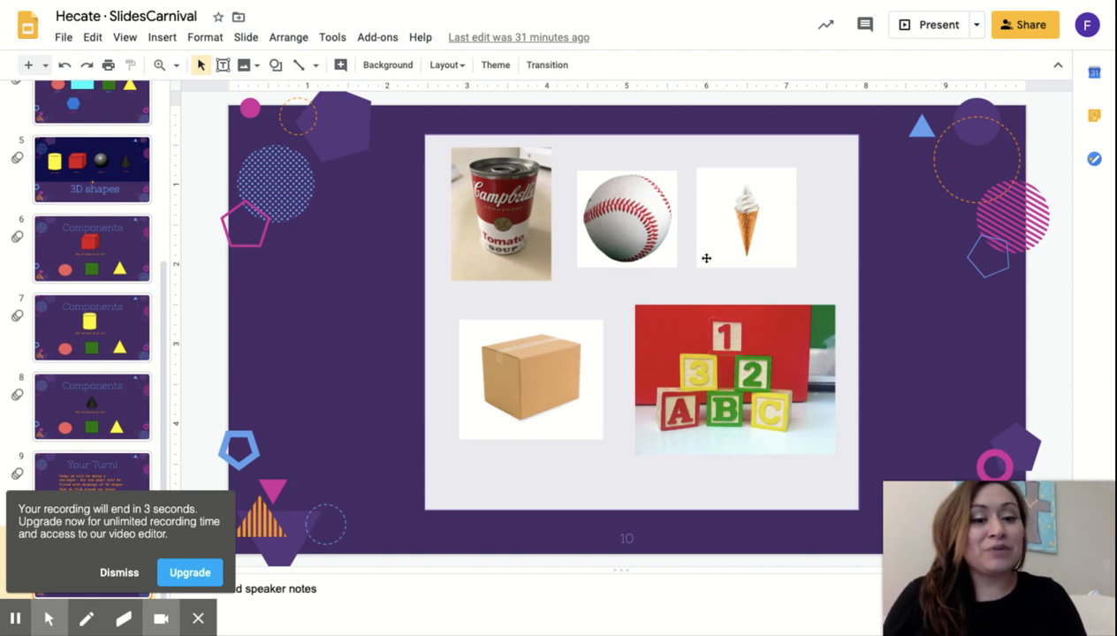